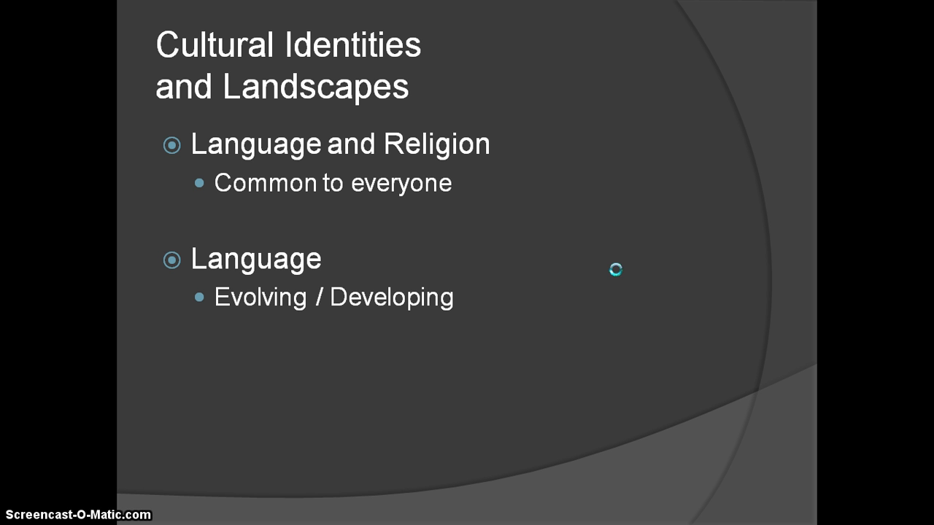
Exit the slide show back to Normal view on the Cultural Identities and Landscapes slide.
key(Escape)
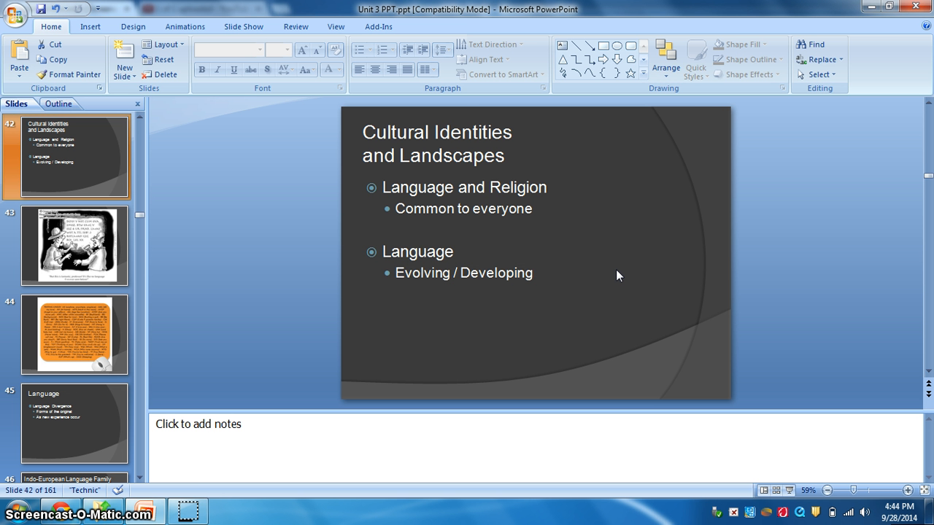